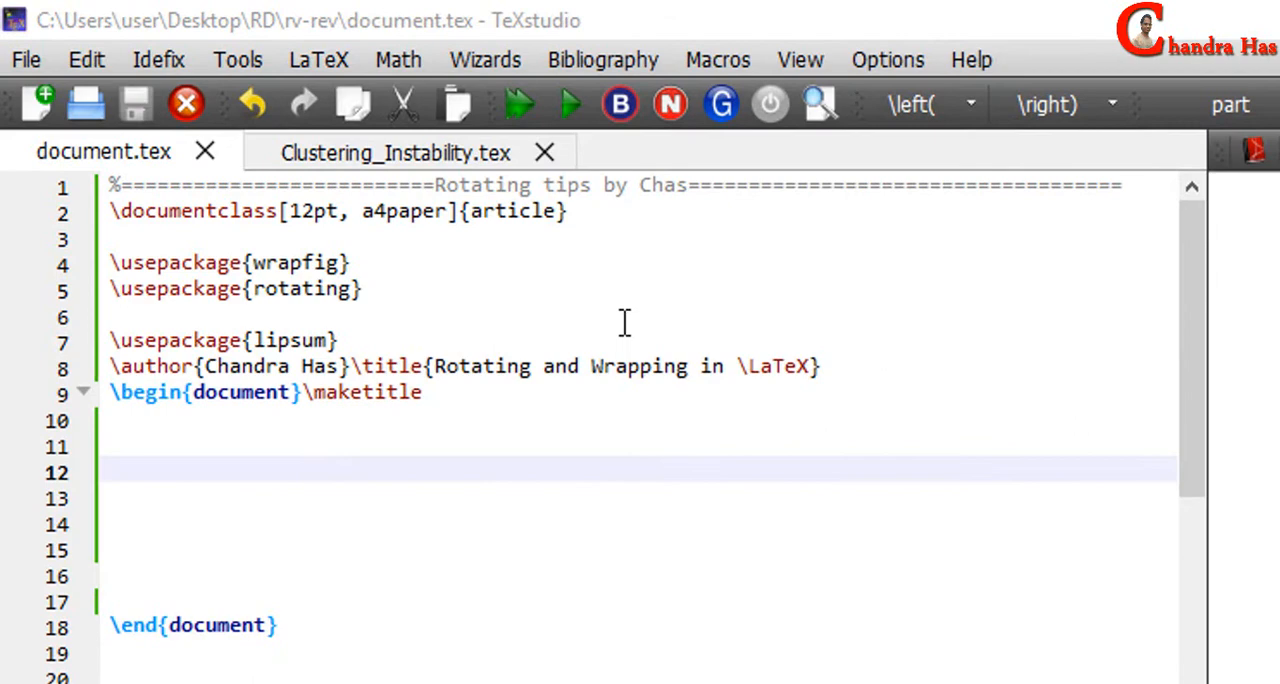
# Select 'article' in \documentclass, then return to the empty body line below \maketitle.
pyautogui.doubleClick(511, 211)
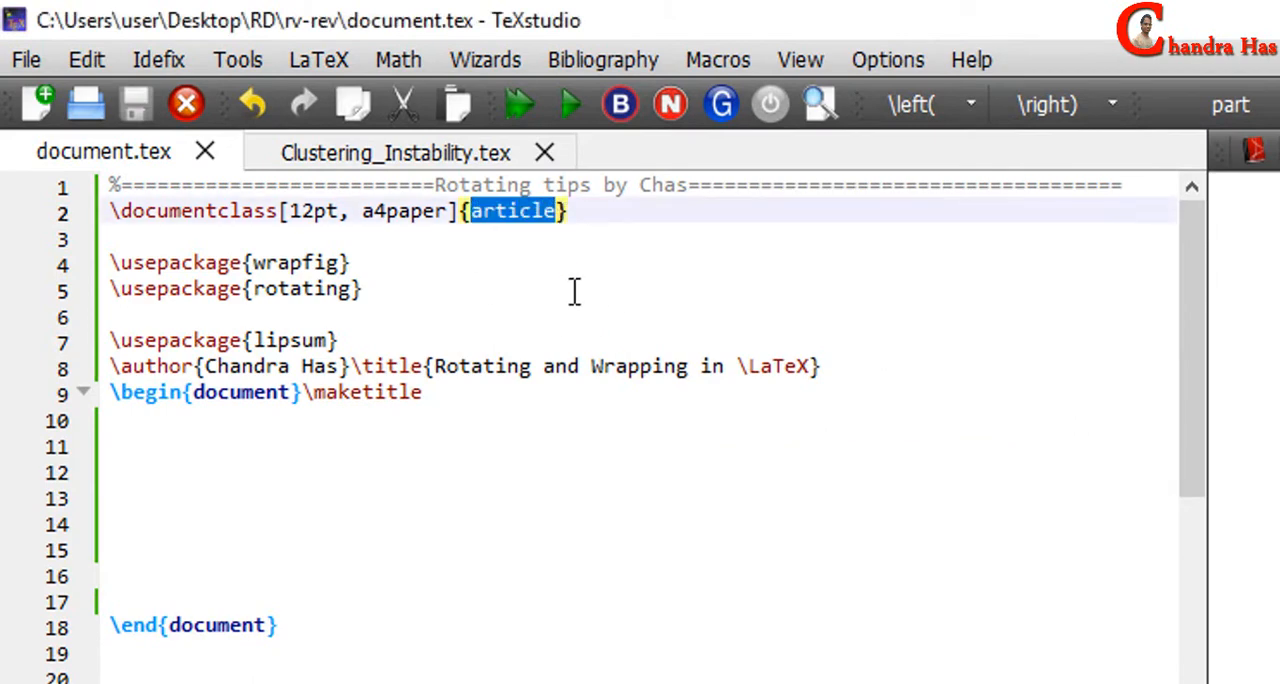
pyautogui.doubleClick(298, 263)
pyautogui.write('\\')
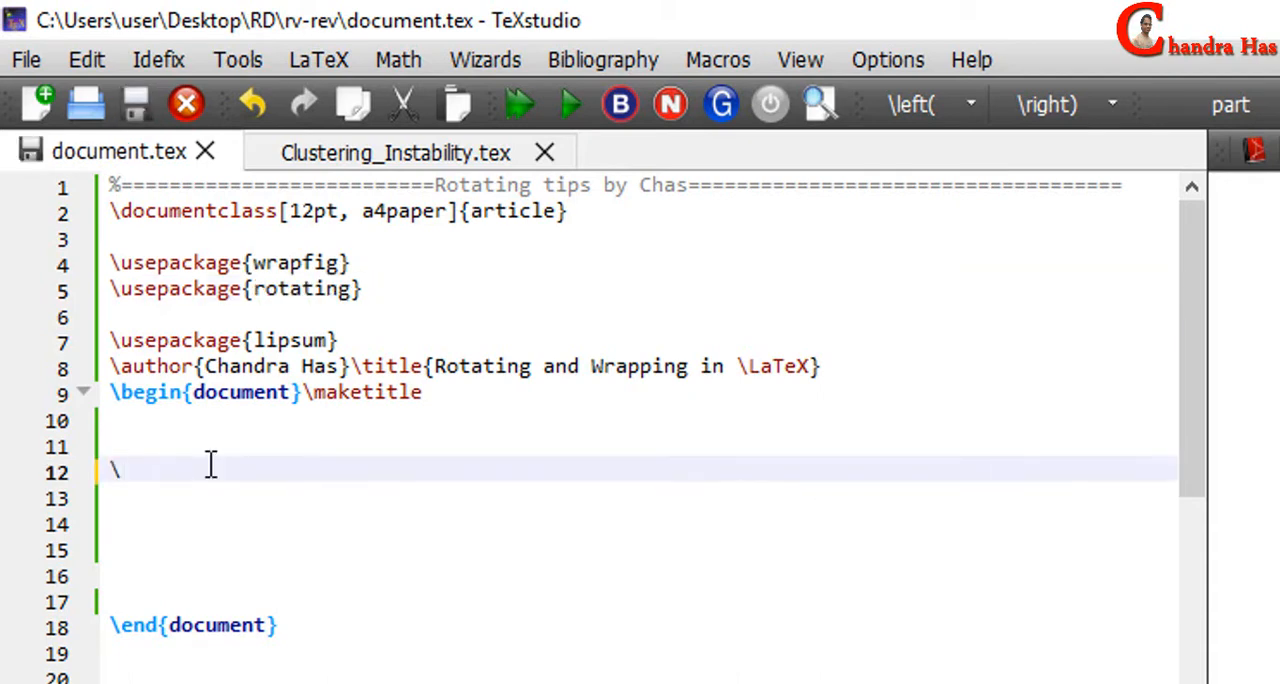
# Type \lipsum[1] and wrap it in a turn environment with a 90-degree argument.
pyautogui.write('lipsum[1]')
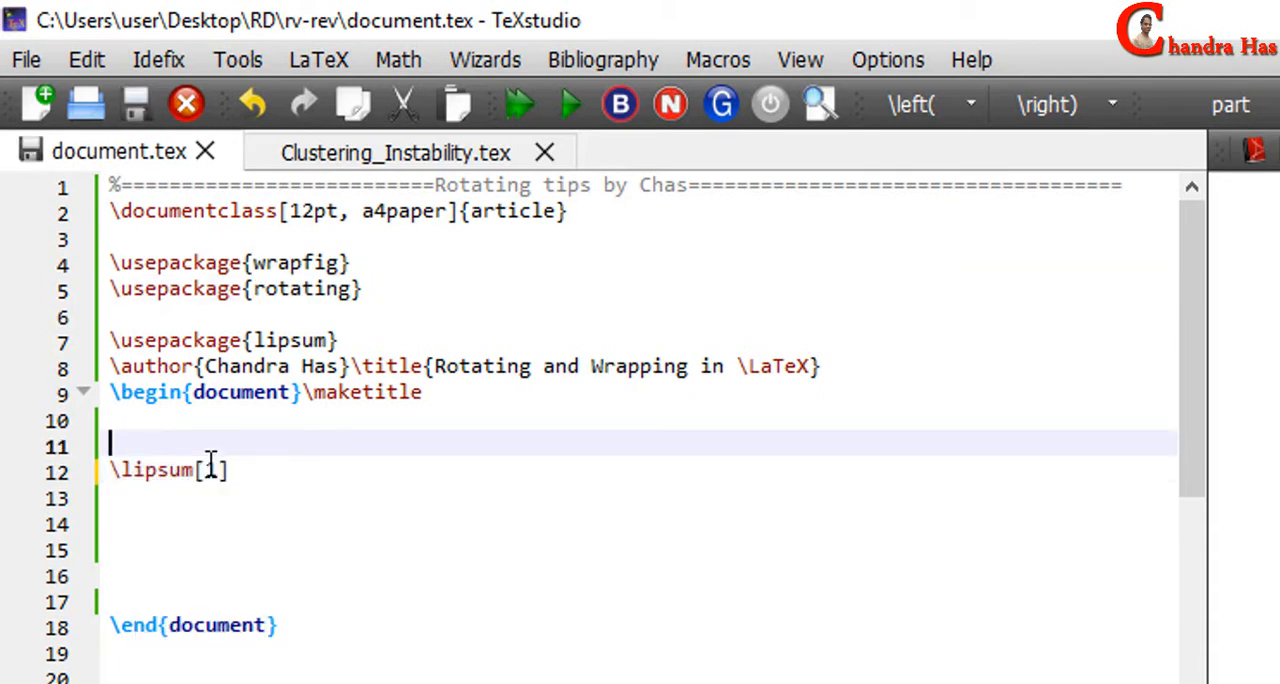
pyautogui.write('\\begin{')
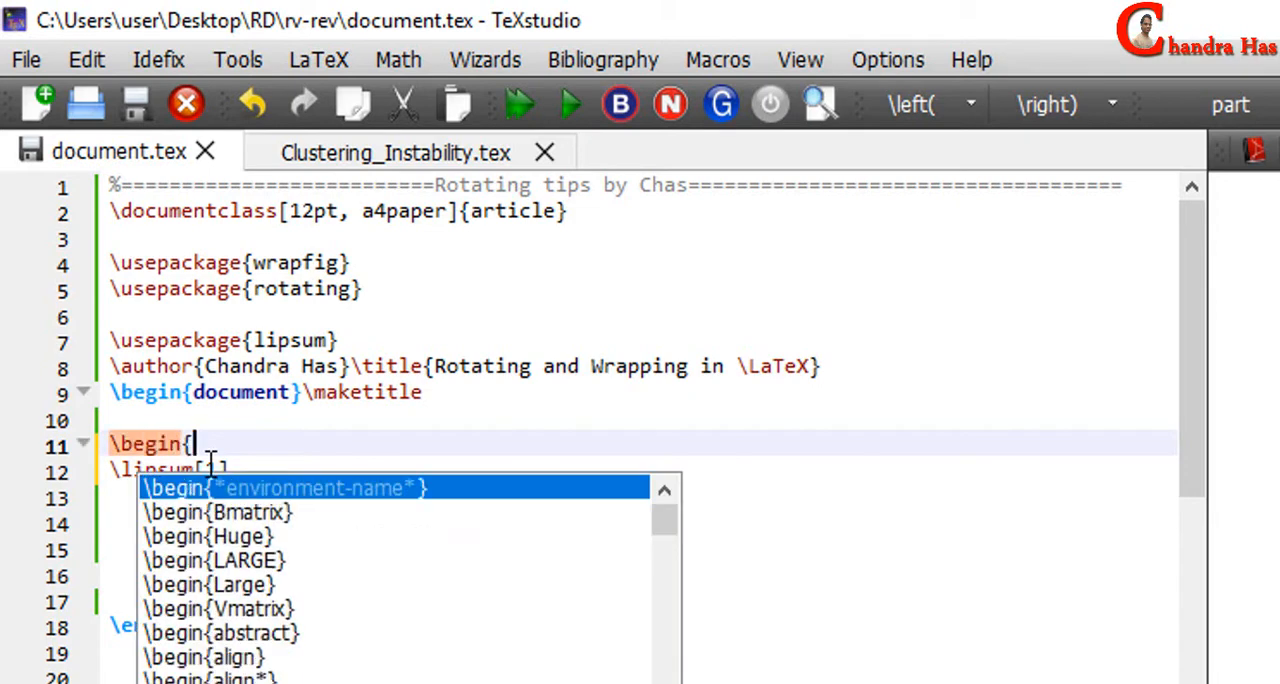
pyautogui.write('turn}')
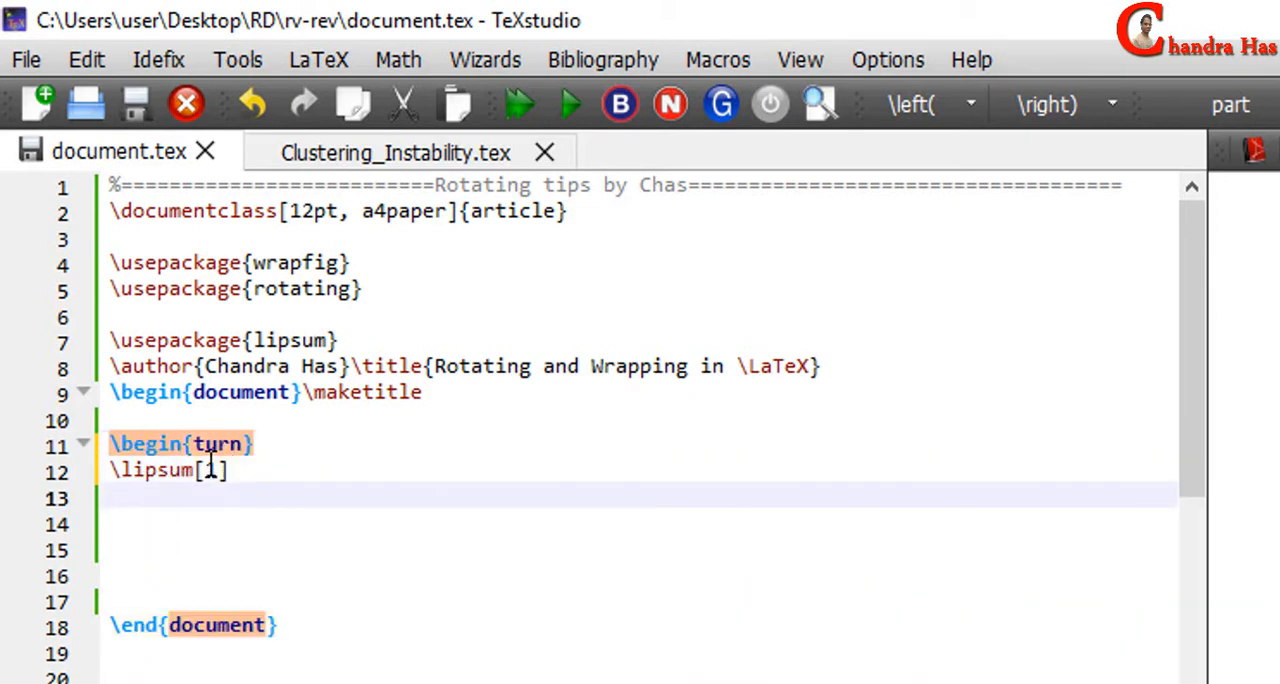
pyautogui.write('\\end{turn')
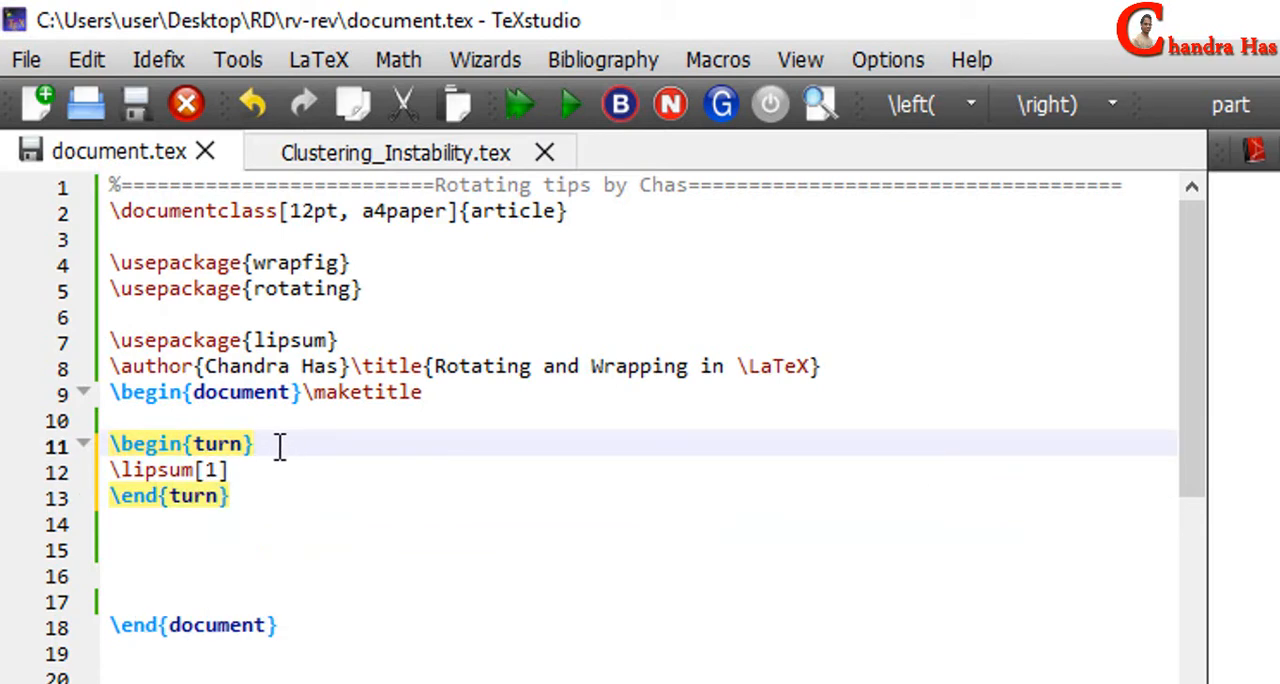
pyautogui.write('{}')
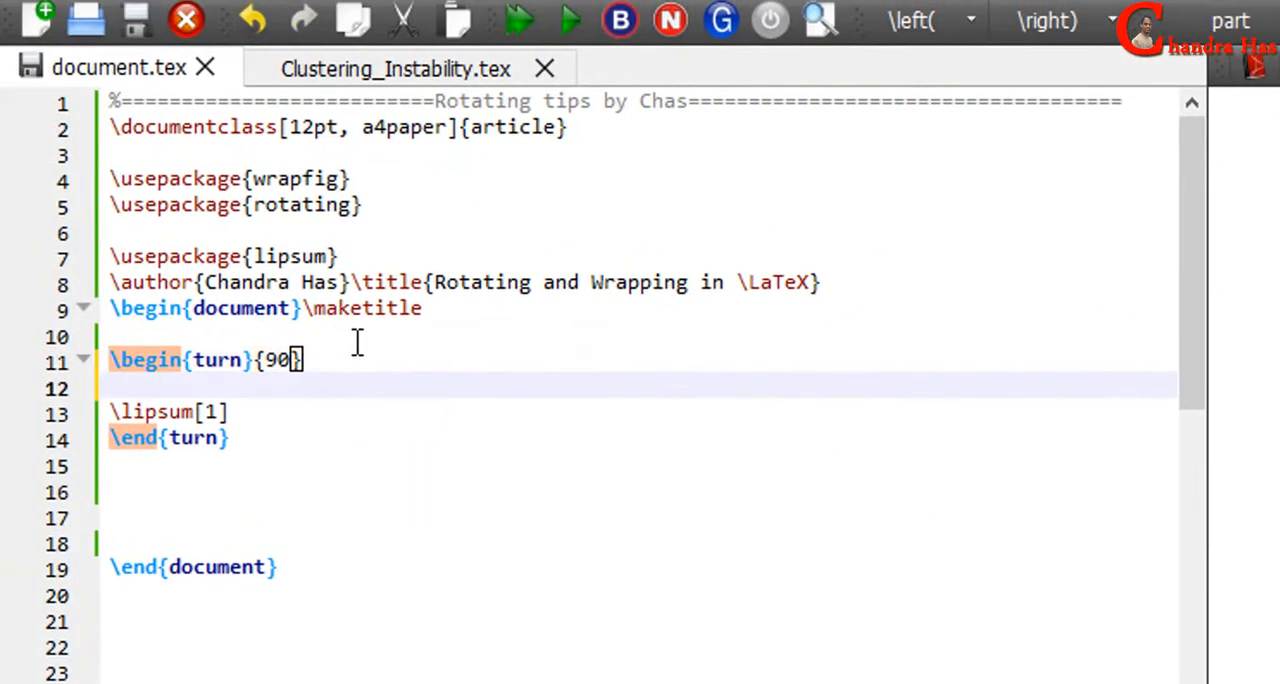
# Wrap \lipsum[1] in a \linewidth minipage and change the turn angle to -90.
pyautogui.write('\\begin{minipage}{width')
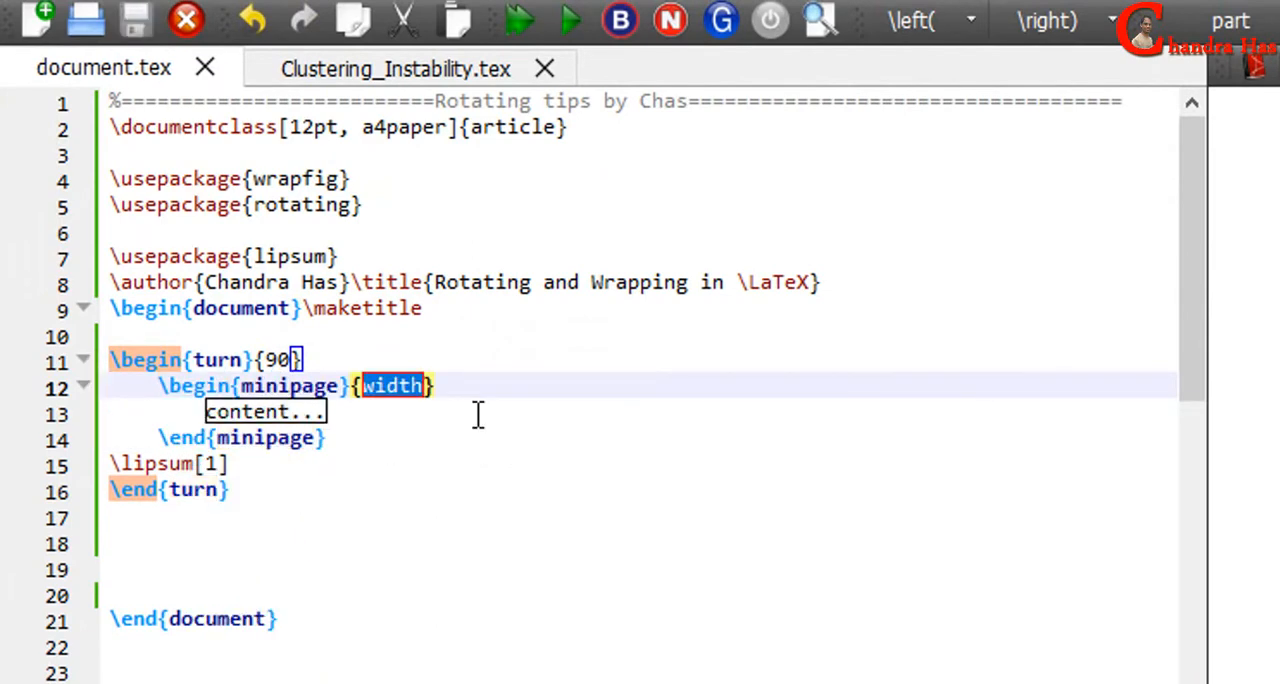
pyautogui.write('\\line')
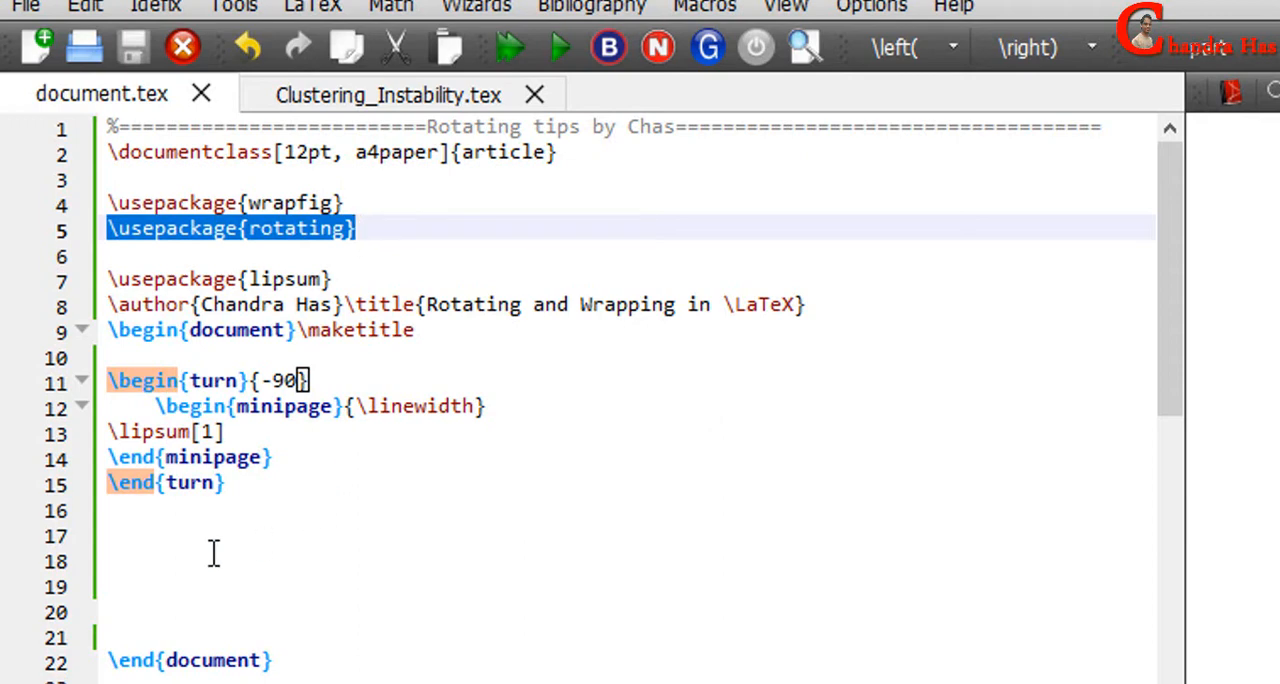
pyautogui.moveTo(203, 555)
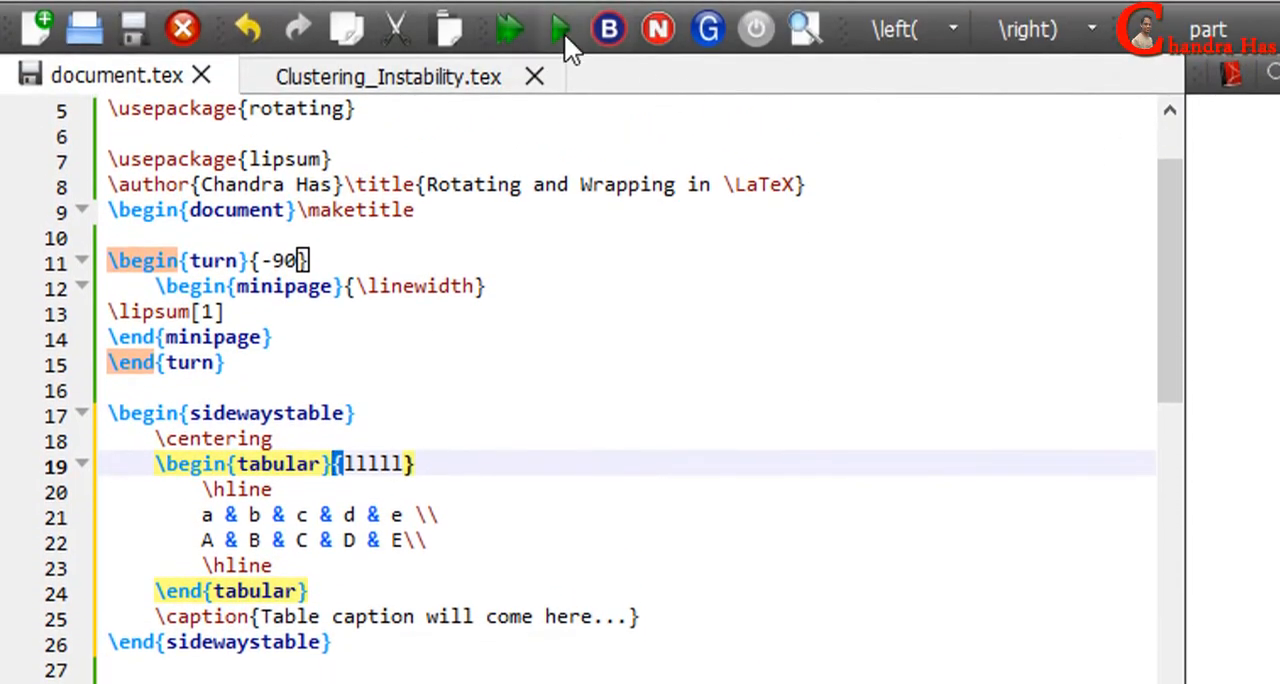
# Compile to preview, then add a sidewaystable with centred tabular{lllll}, two rows and caption.
pyautogui.click(560, 28)
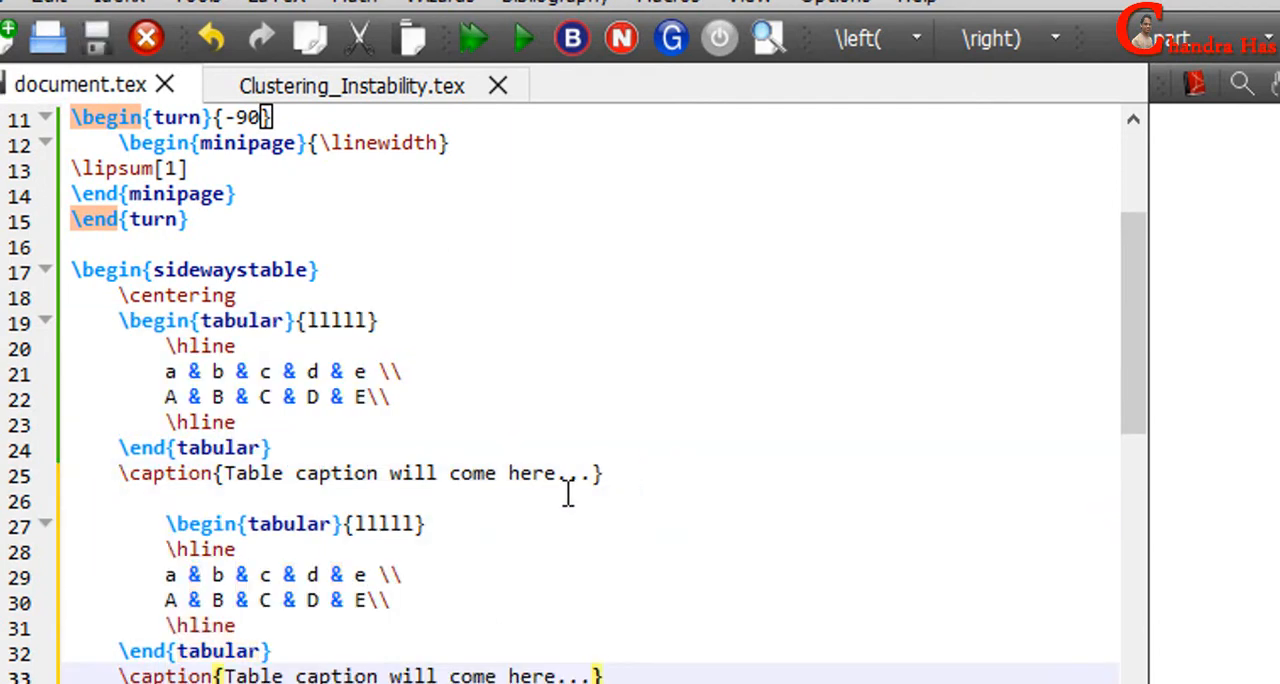
pyautogui.write('\\v')
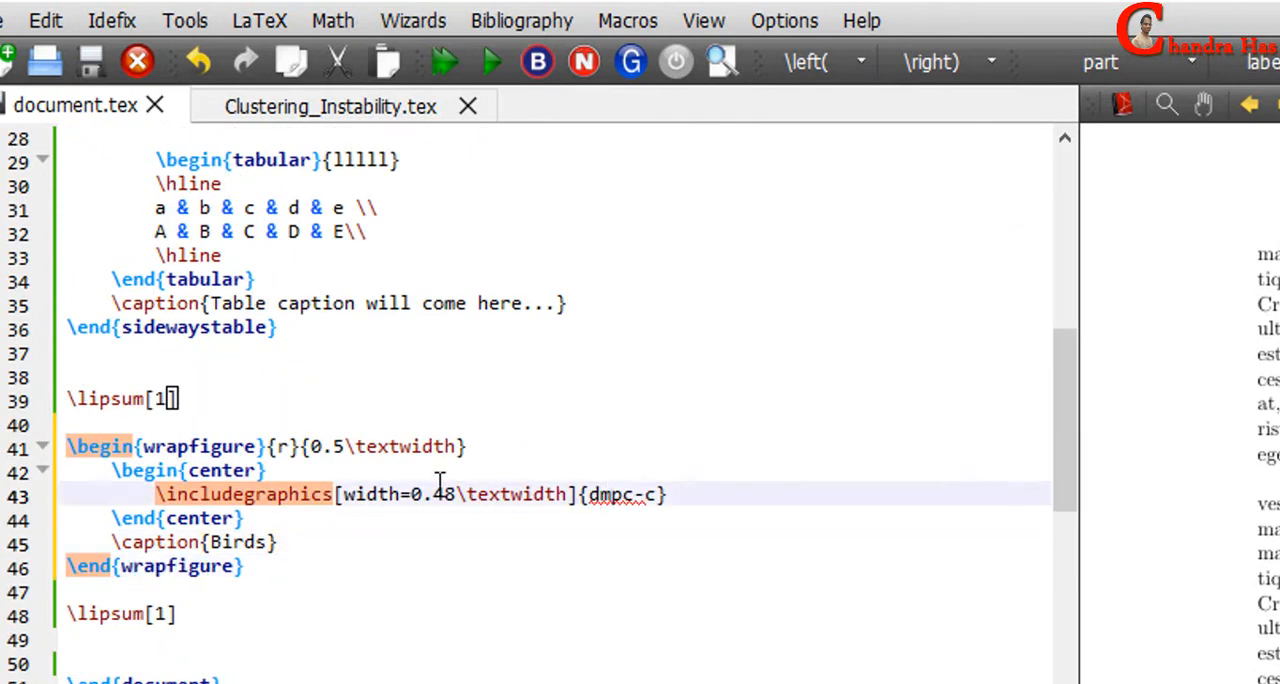
# Review the wrapfigure's 0.48 image width, r placement and 0.5 wrap width values.
pyautogui.doubleClick(625, 494)
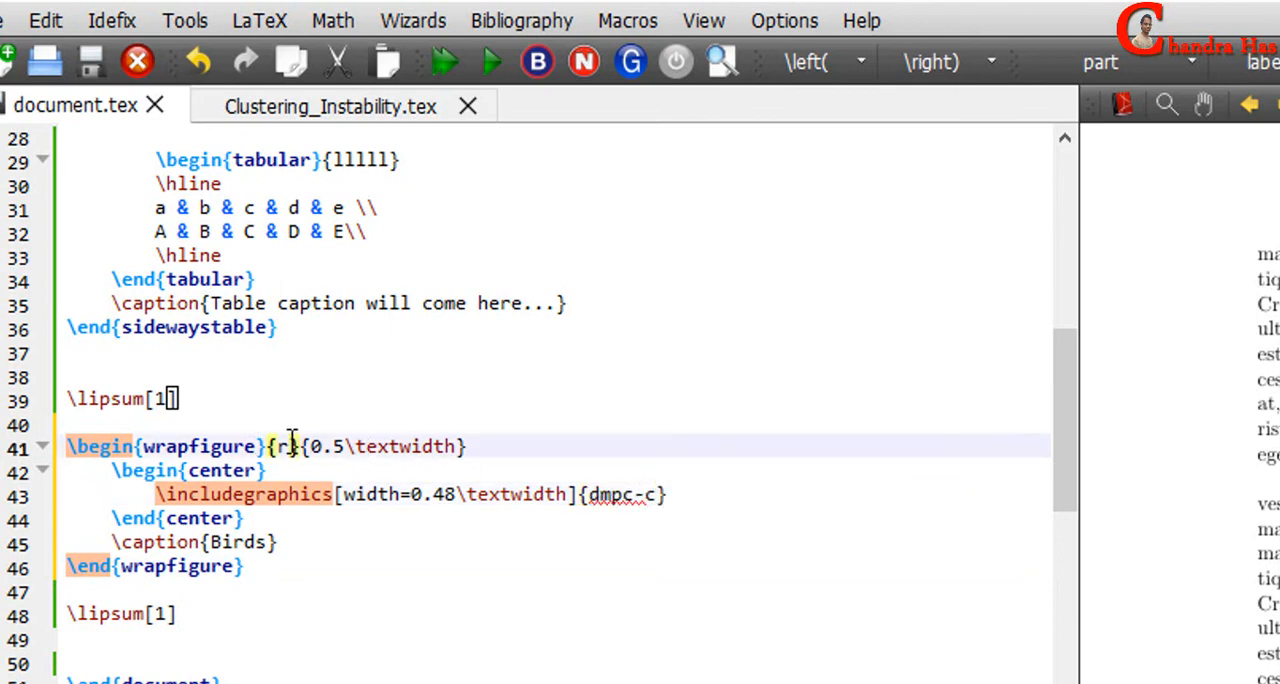
pyautogui.doubleClick(287, 447)
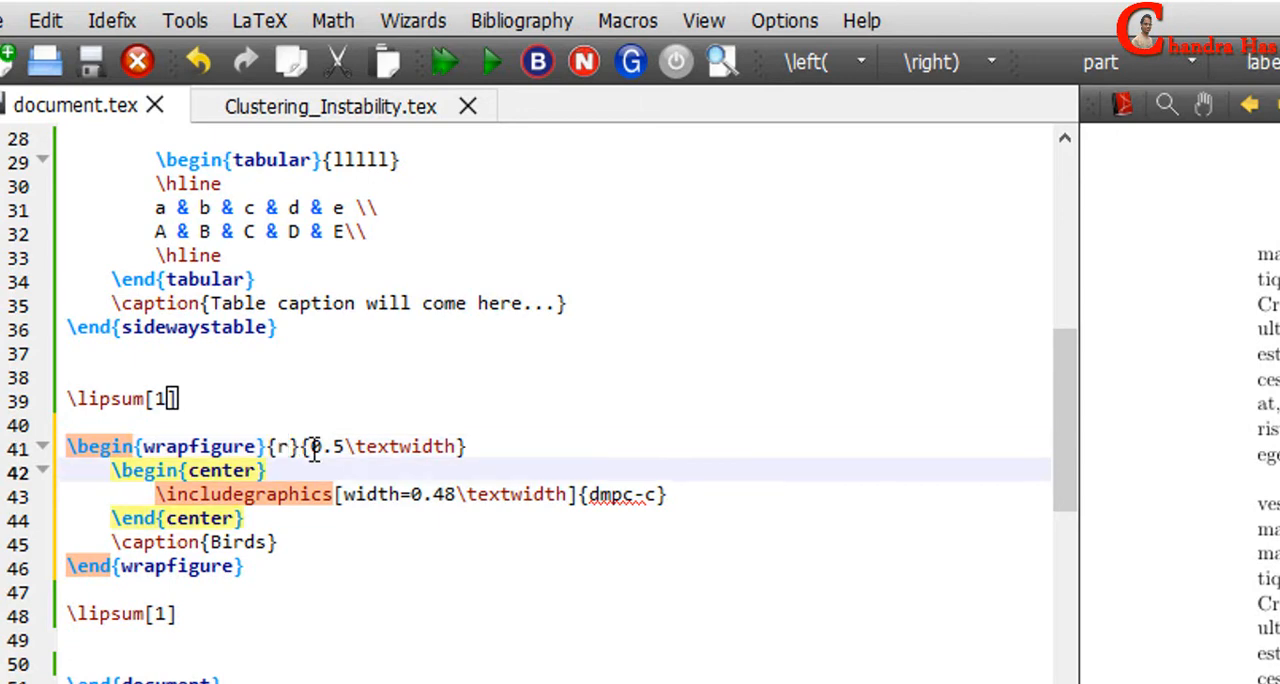
pyautogui.moveTo(311, 446); pyautogui.dragTo(372, 446)
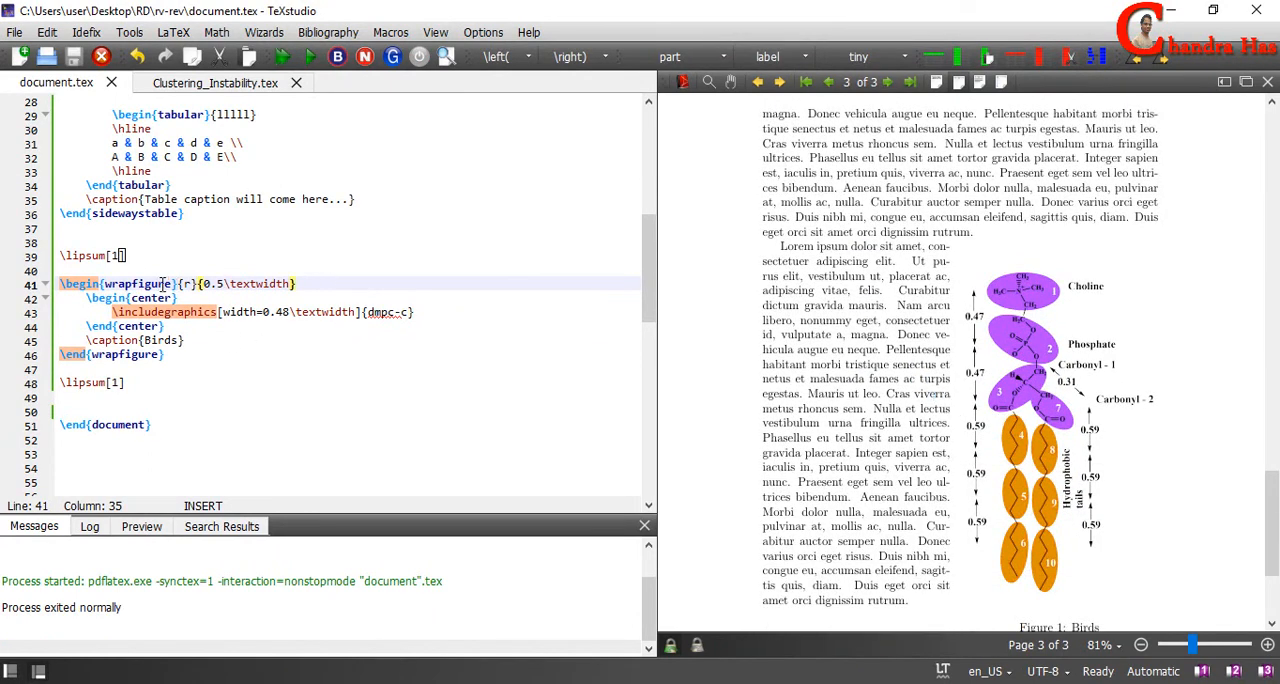
# Scroll the compiled preview to page 3 showing the wrapped 'Figure 1: Birds'.
pyautogui.scroll(-3)
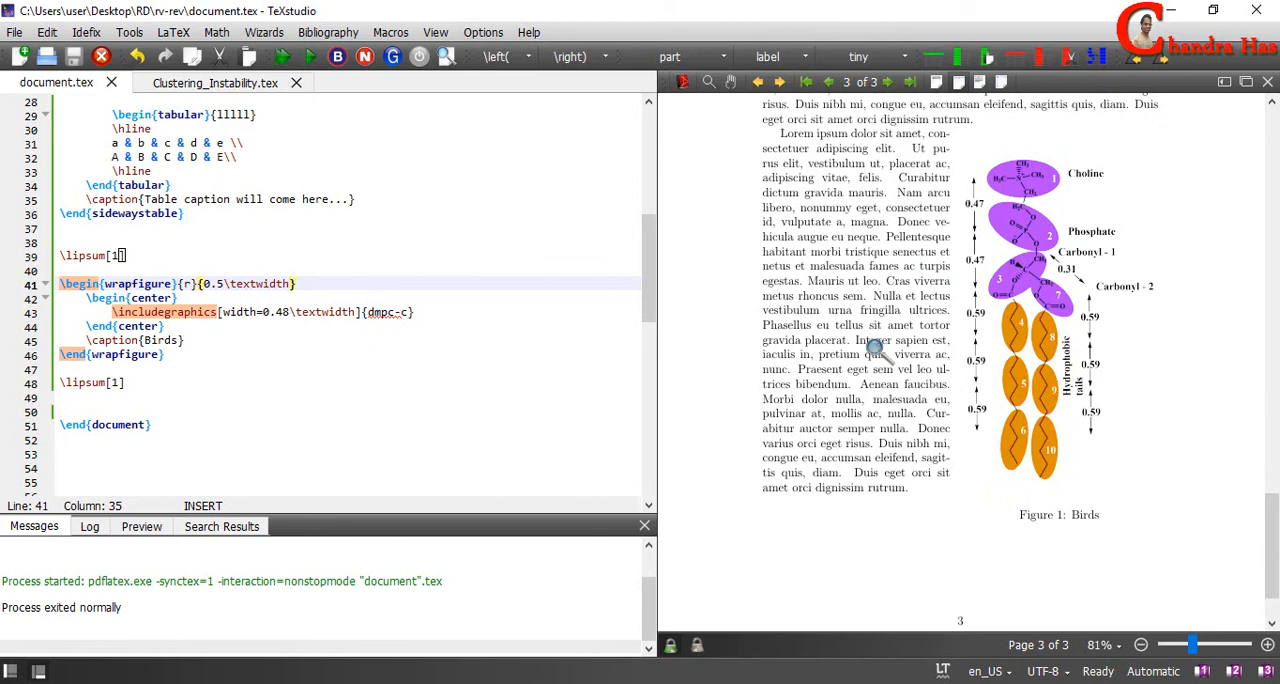